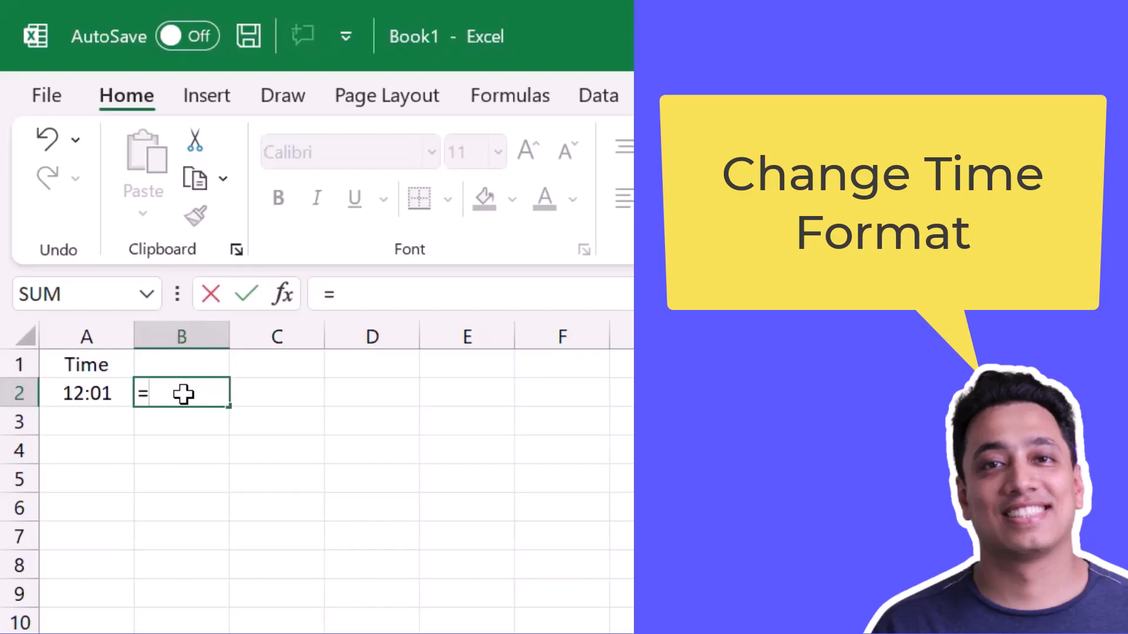
- Begin =TEXT( in B2 with A2 as the value and open the format quote
{"action": "type", "text": "TEXT("}
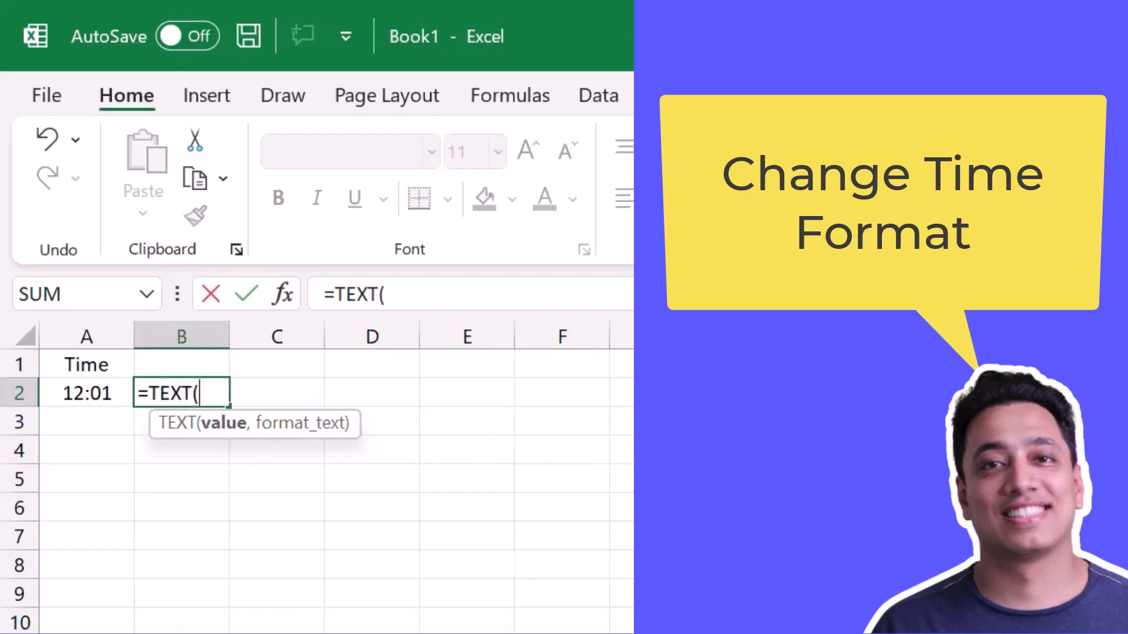
{"action": "left_click", "coordinate": [85, 394]}
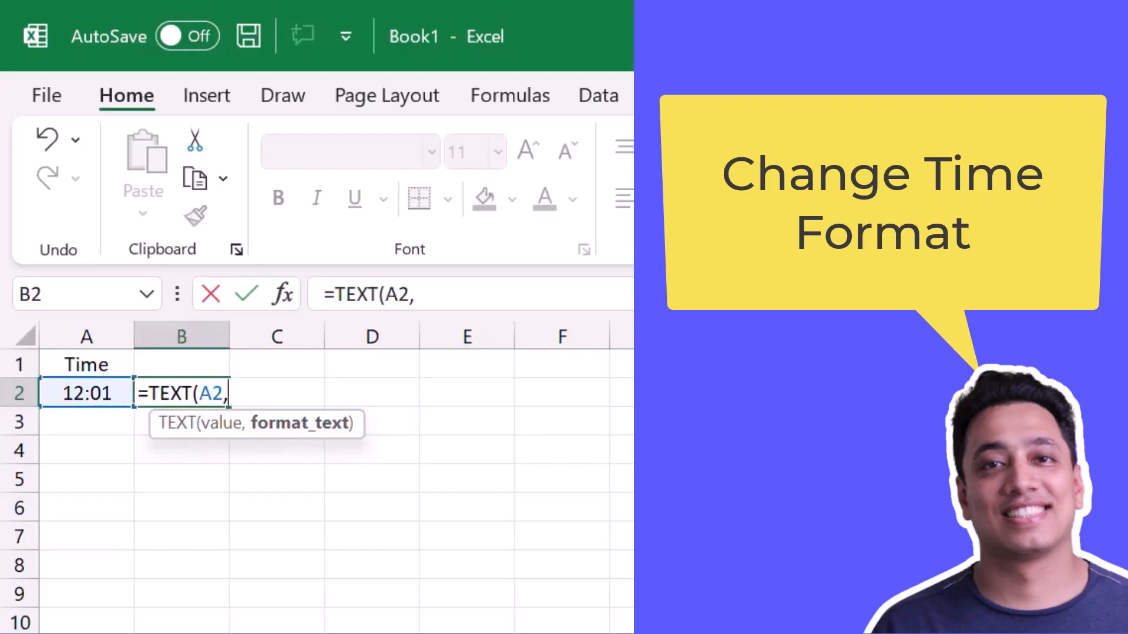
{"action": "type", "text": "\""}
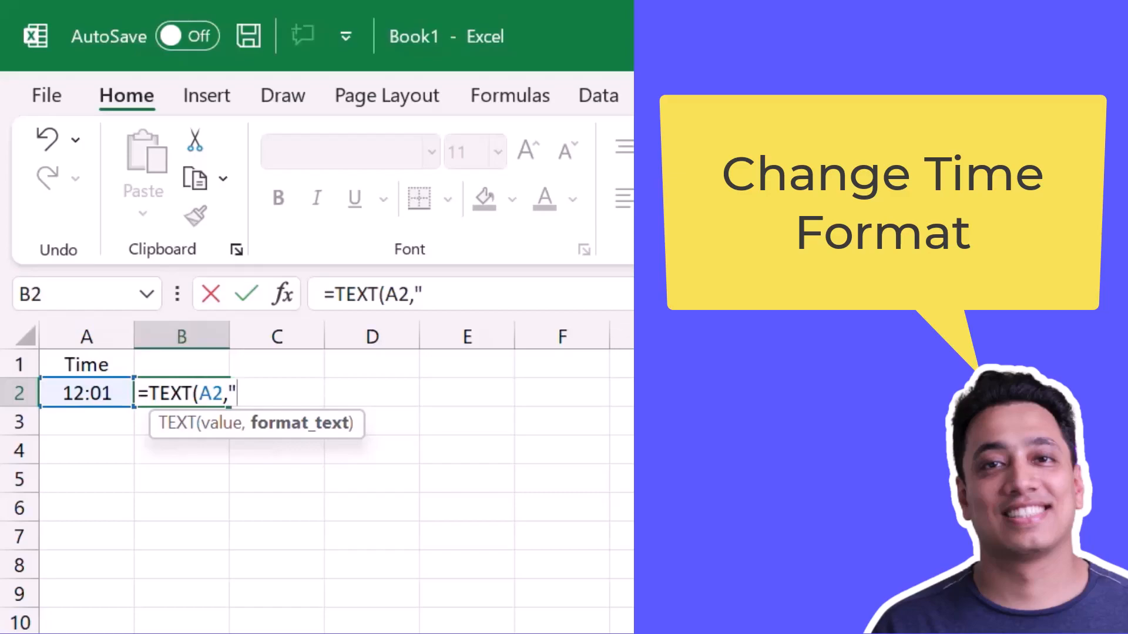
- Complete the format as "HH:MM:SS AM/PM" and commit, showing 12:01:33 PM
{"action": "type", "text": "HH"}
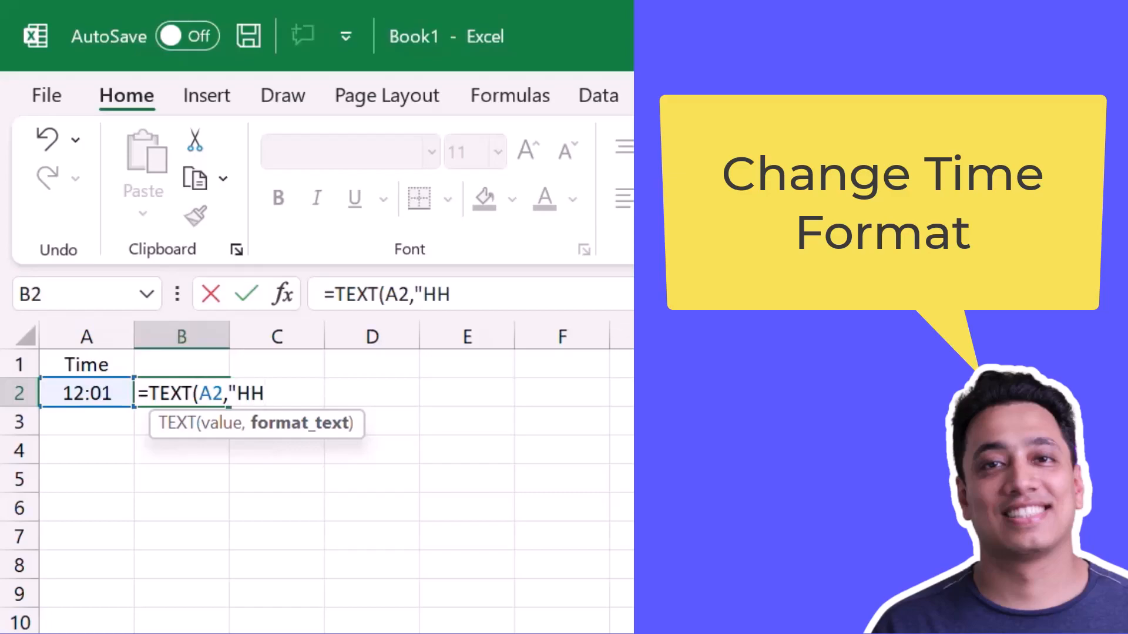
{"action": "type", "text": ":MM:"}
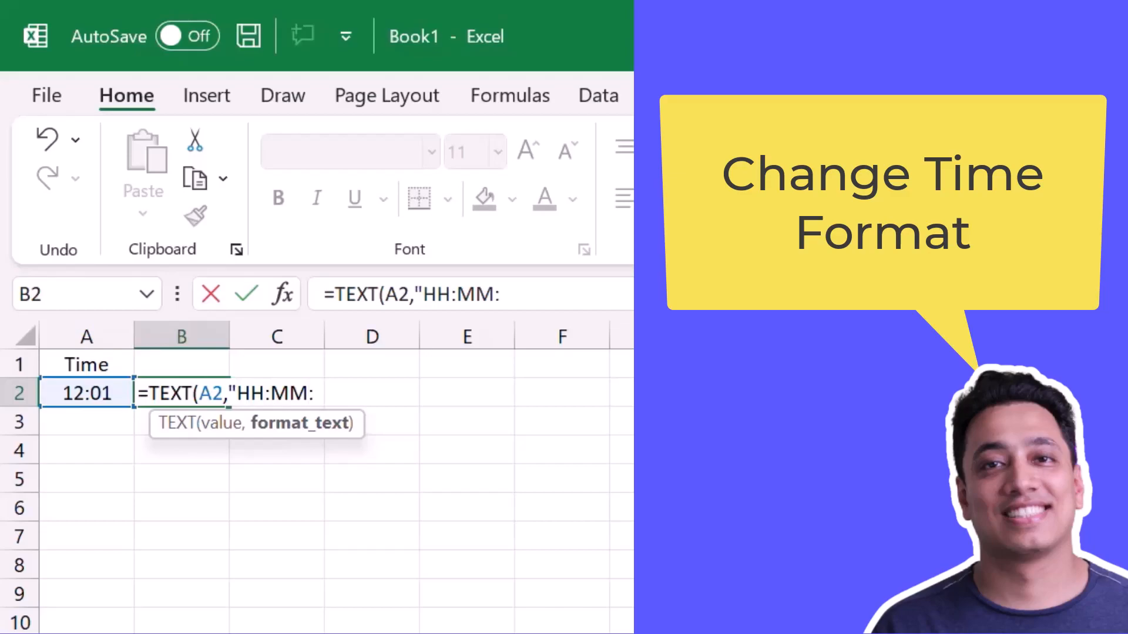
{"action": "type", "text": "SS AM"}
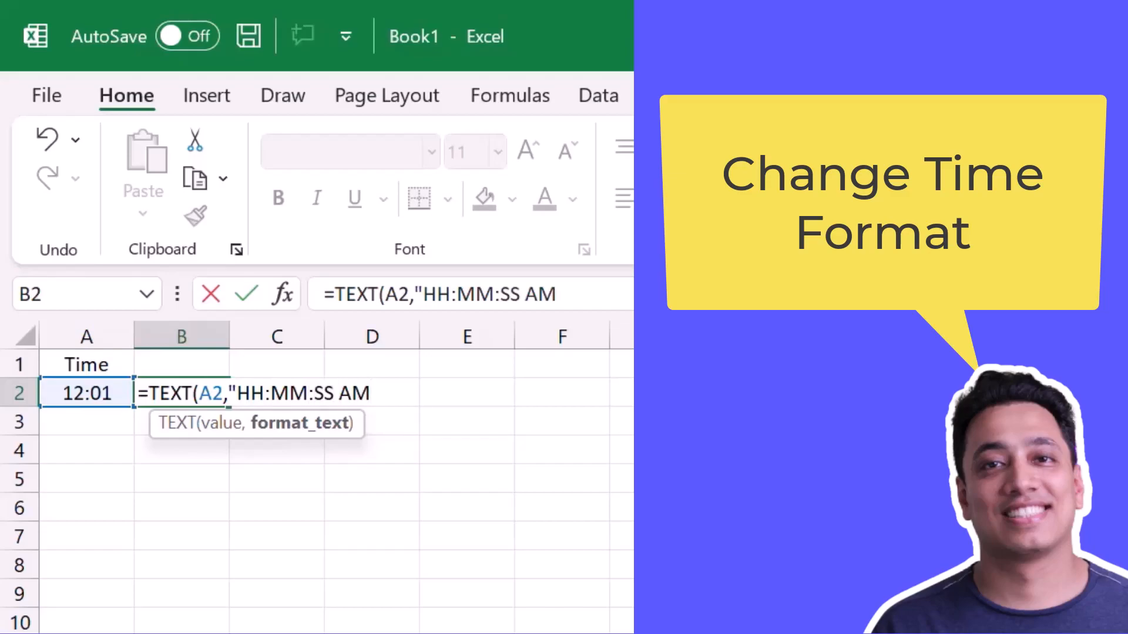
{"action": "type", "text": "/PM"}
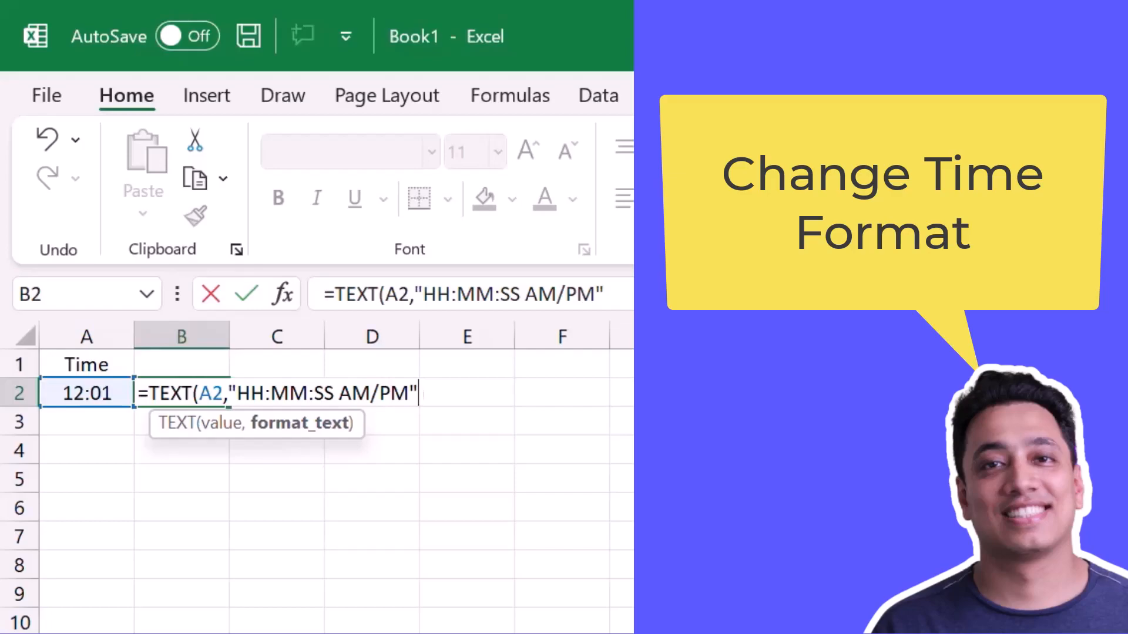
{"action": "type", "text": ")"}
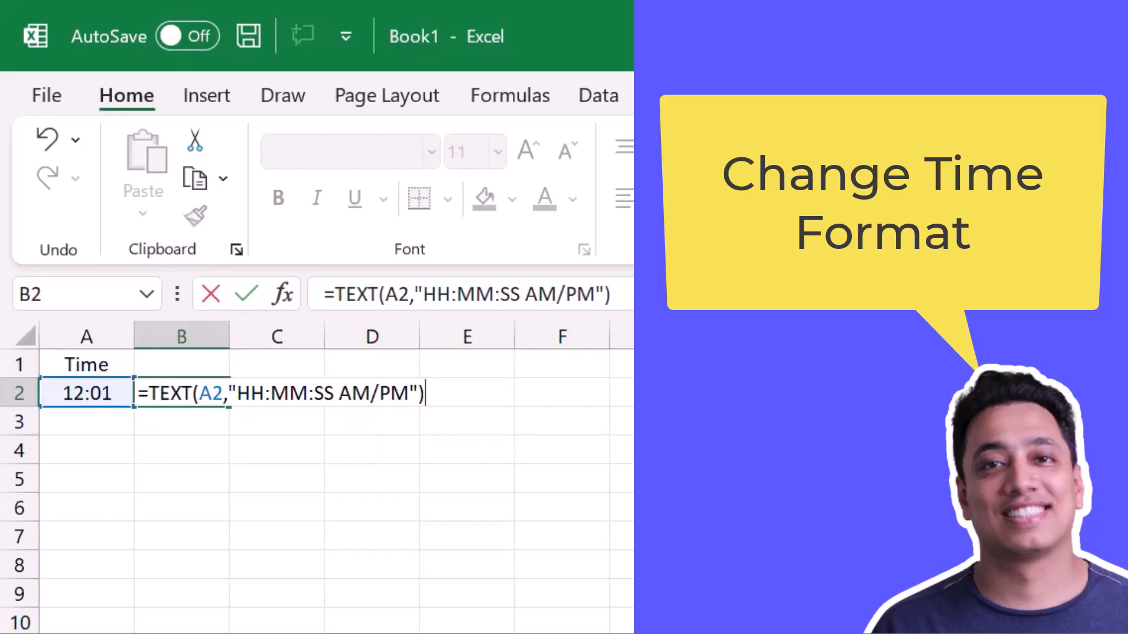
{"action": "key", "text": "Enter"}
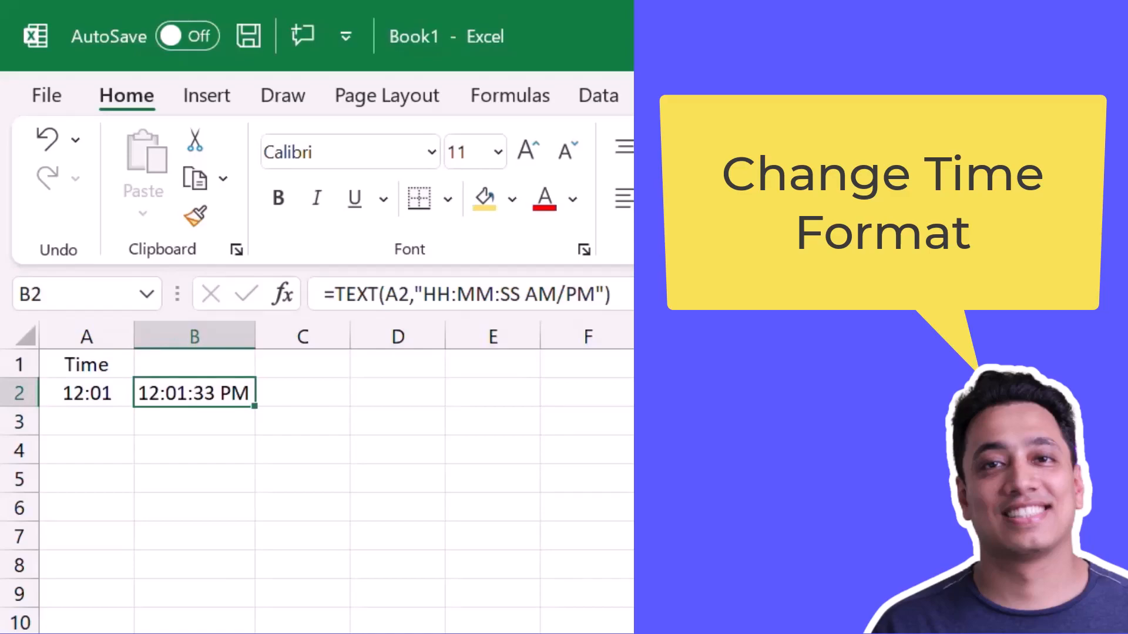
{"action": "mouse_move", "coordinate": [119, 503]}
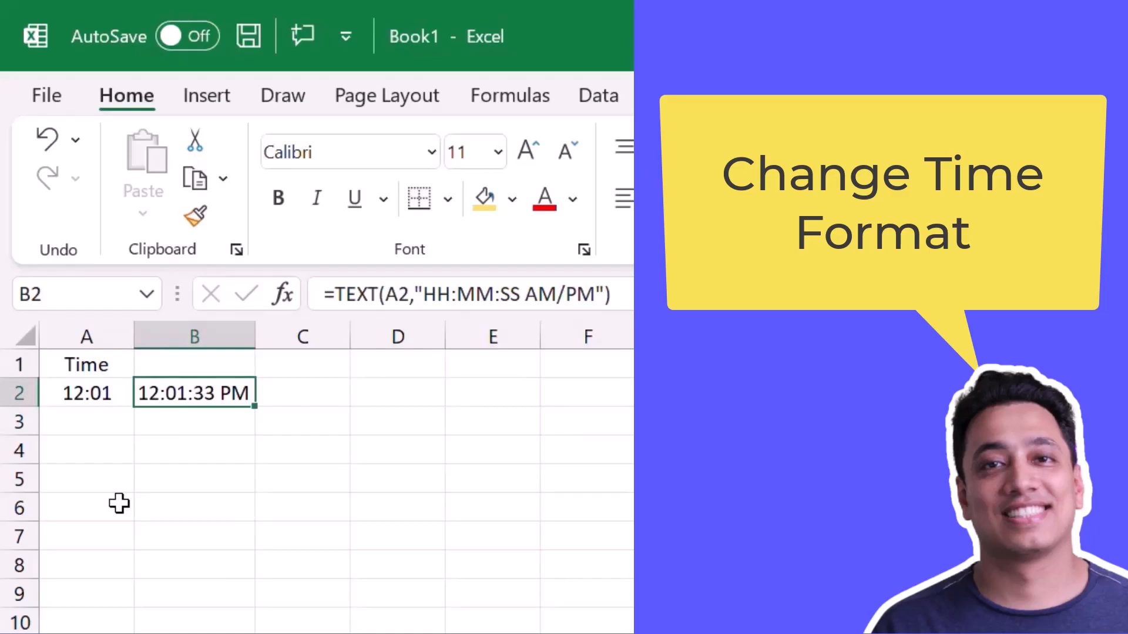
{"action": "mouse_move", "coordinate": [123, 436]}
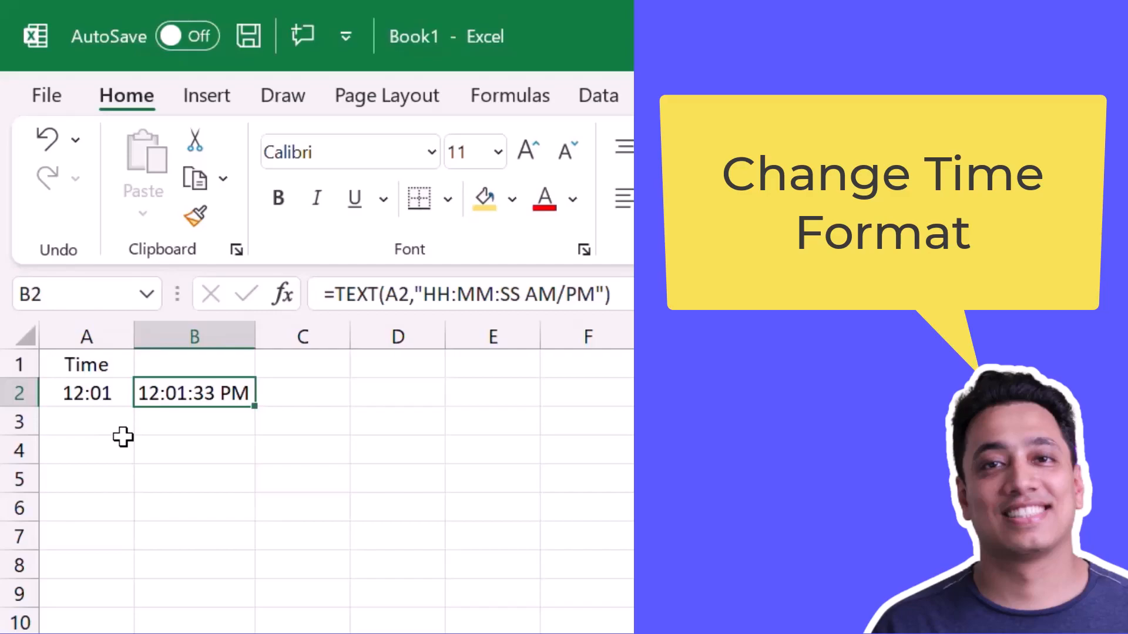